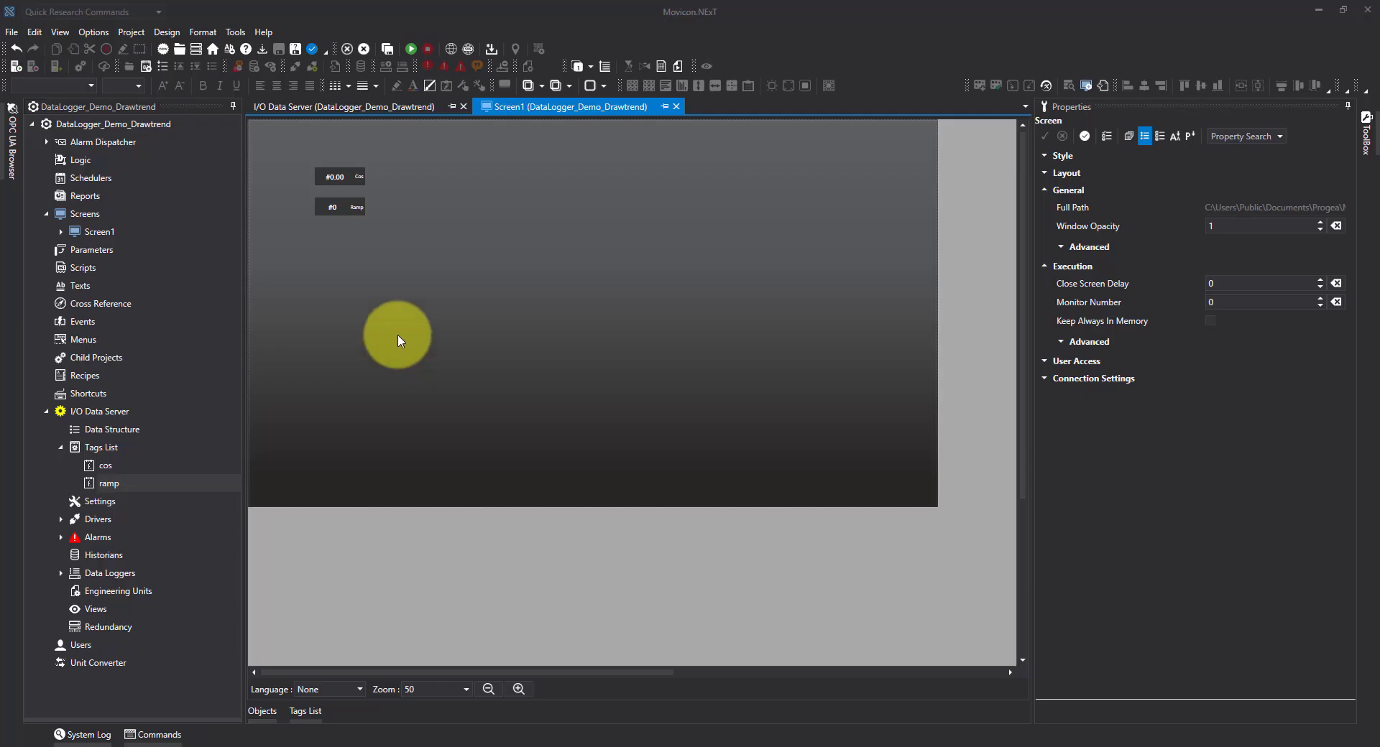
Drag a Trend Data Analysis object onto Screen1 and stretch it to about 1864x684 across the lower area.
left_click(343, 107)
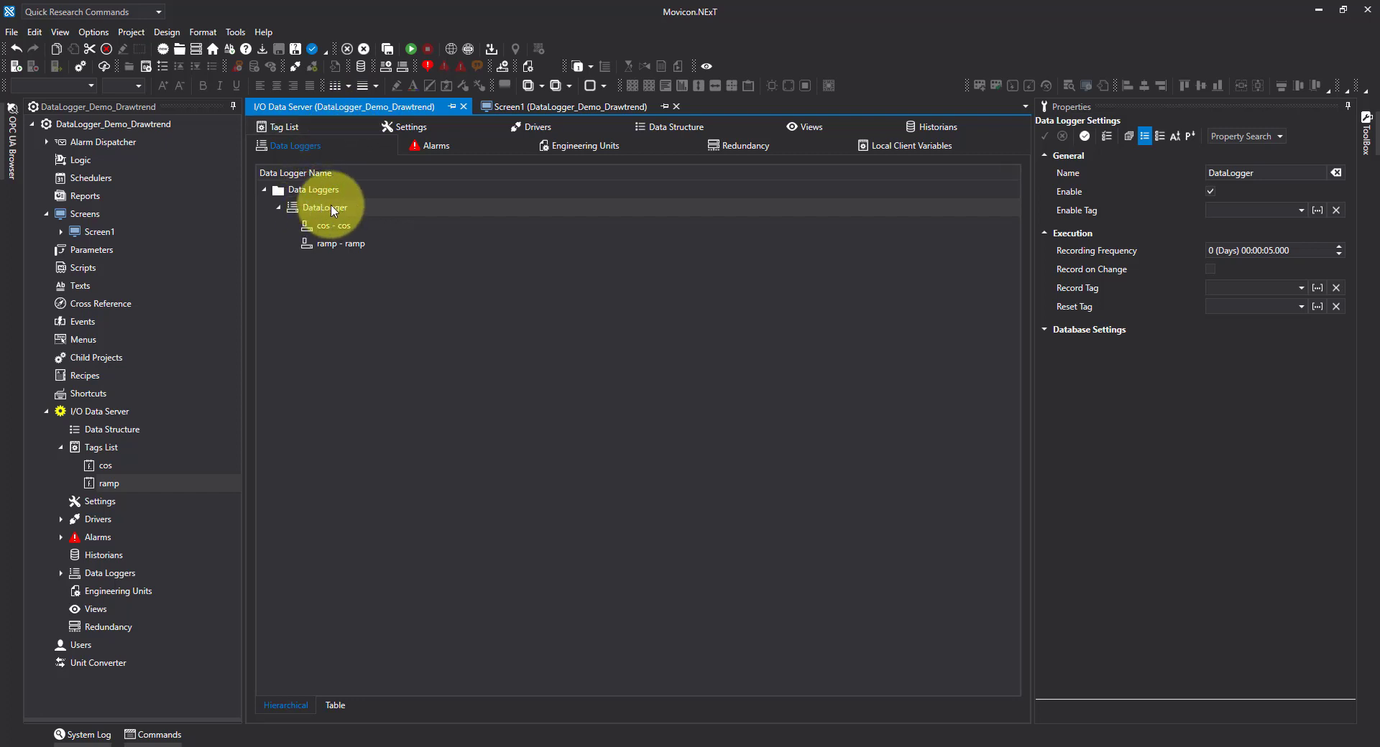
mouse_move(319, 236)
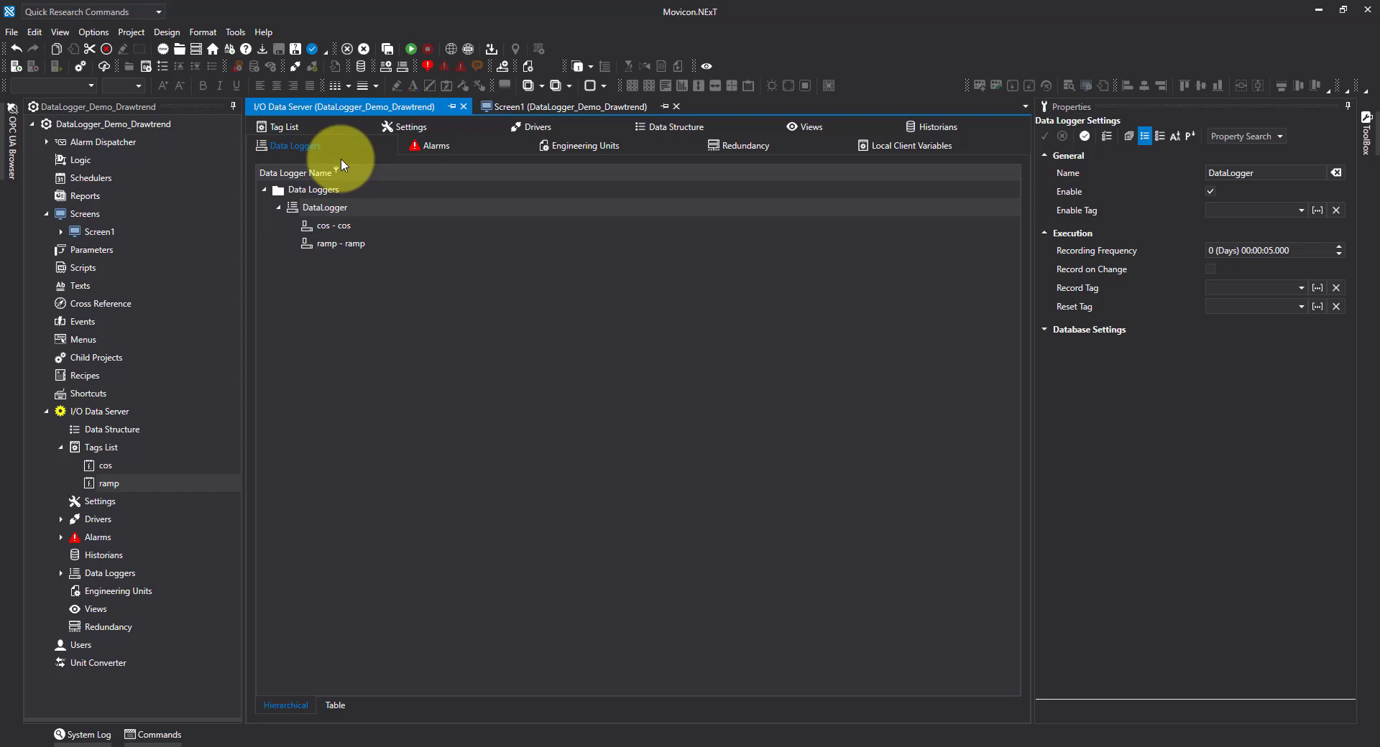
left_click(572, 107)
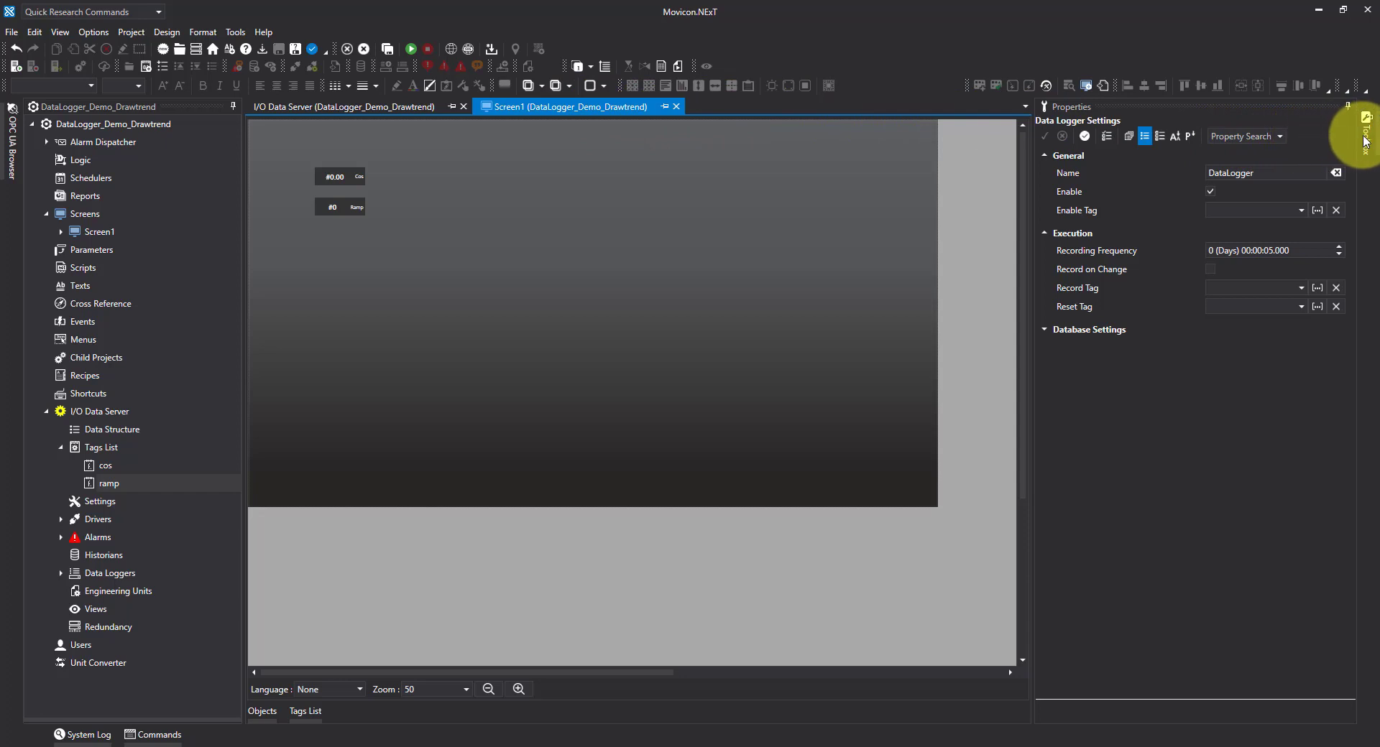
left_click(1370, 127)
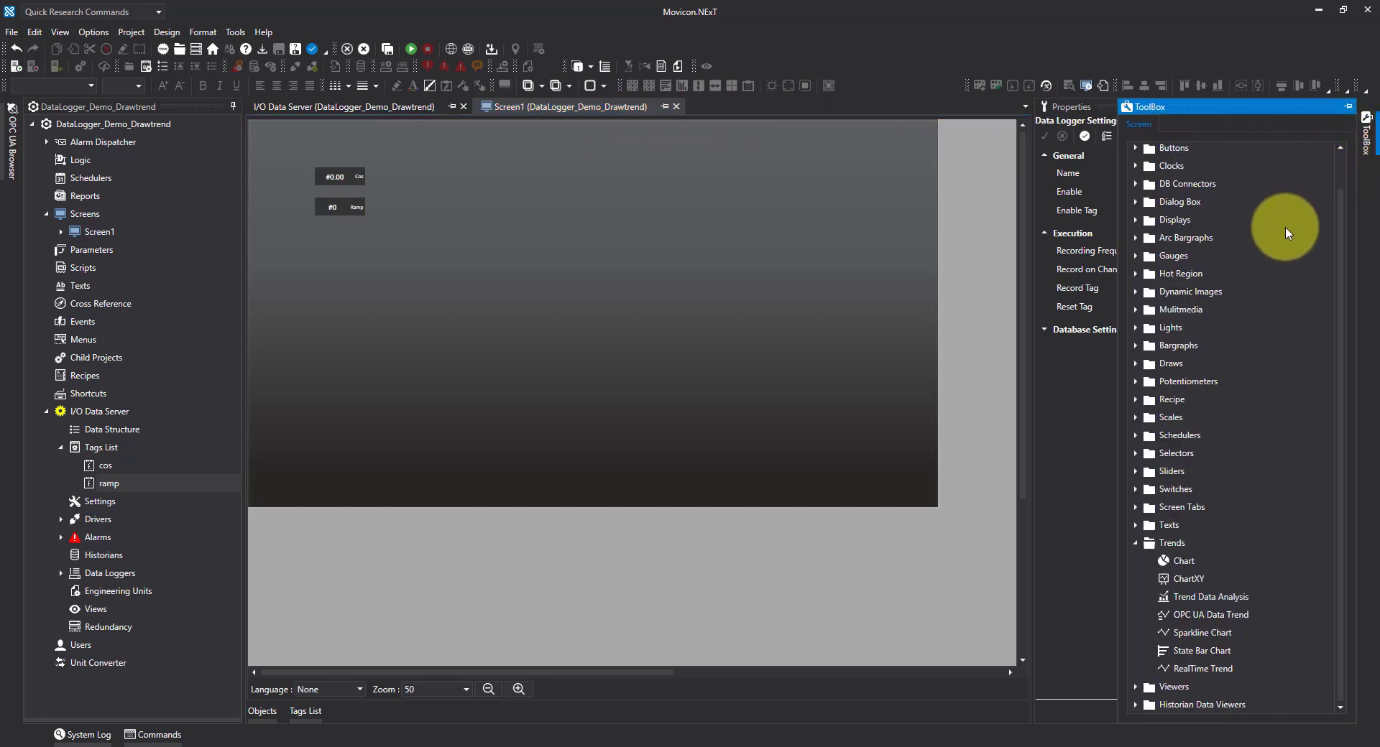
mouse_move(1188, 602)
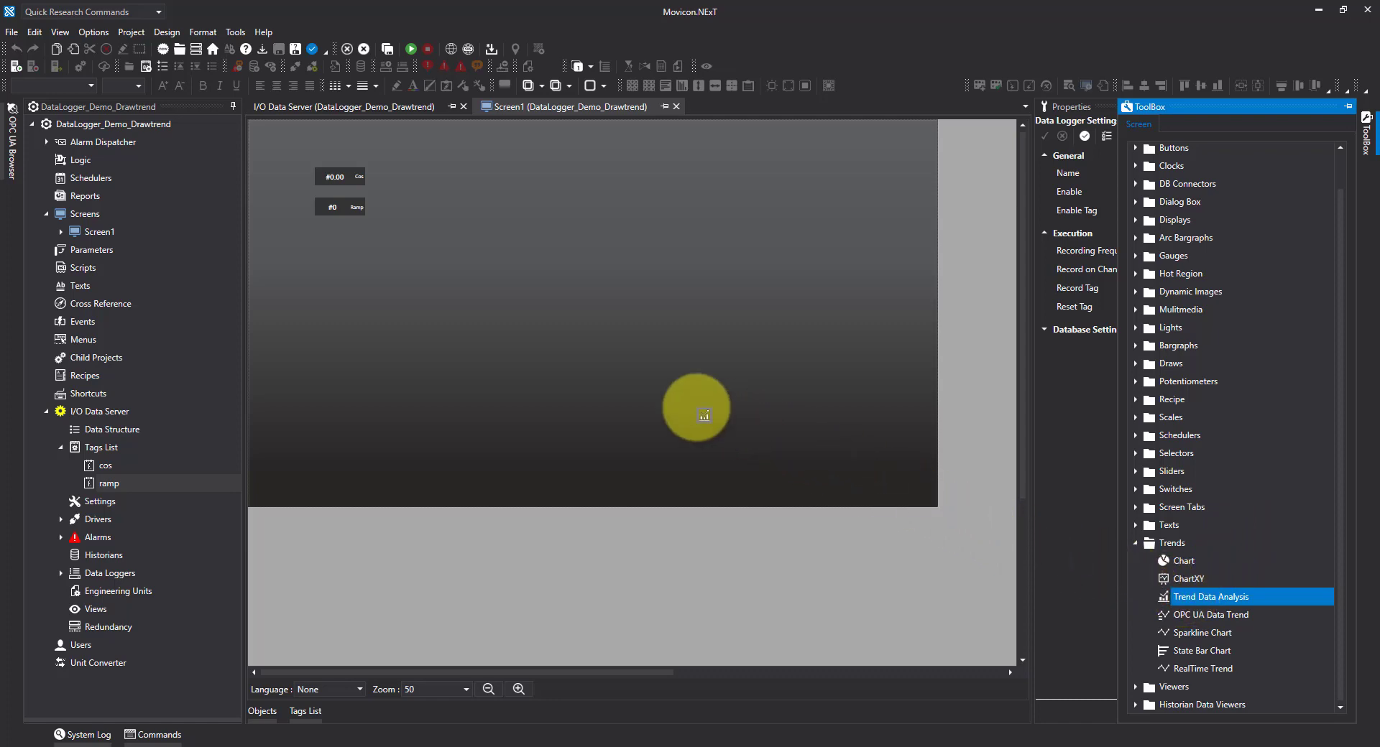
left_click_drag(696, 408, 340, 275)
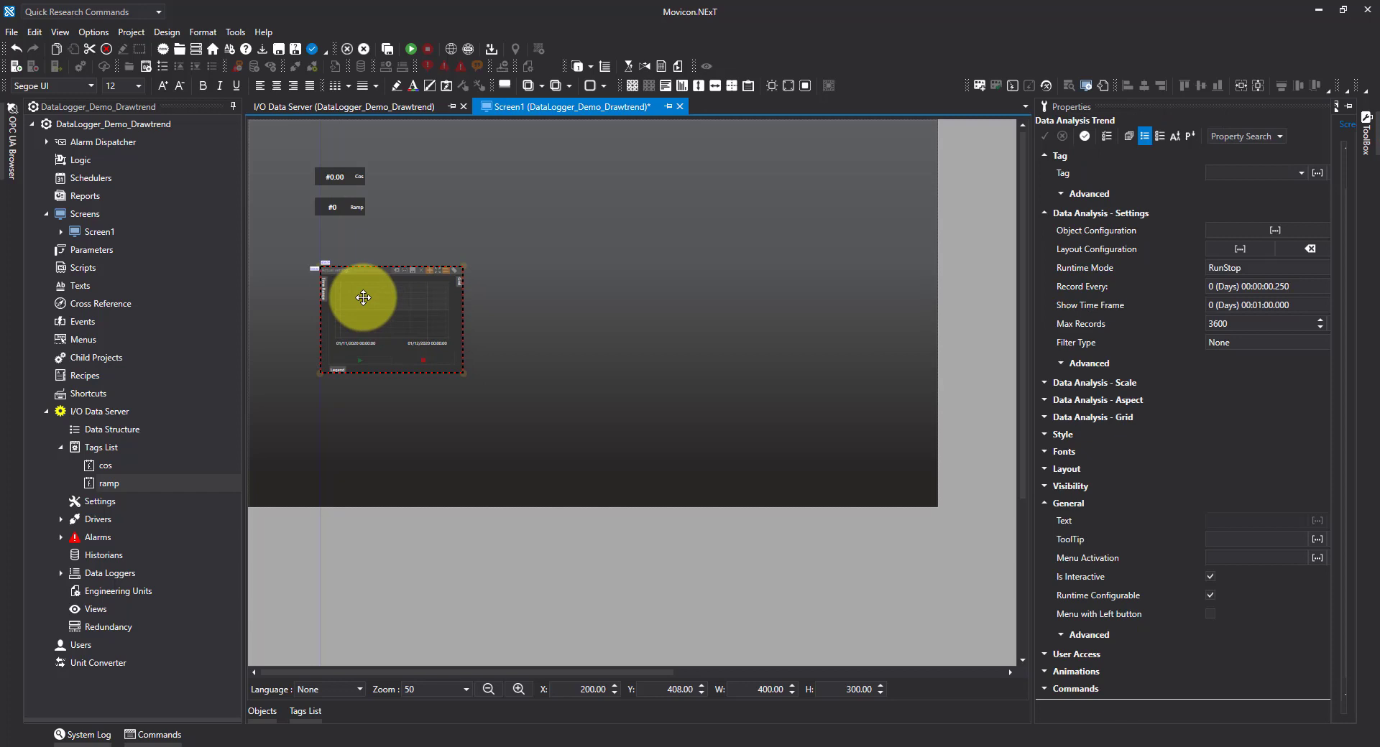
left_click_drag(363, 297, 403, 356)
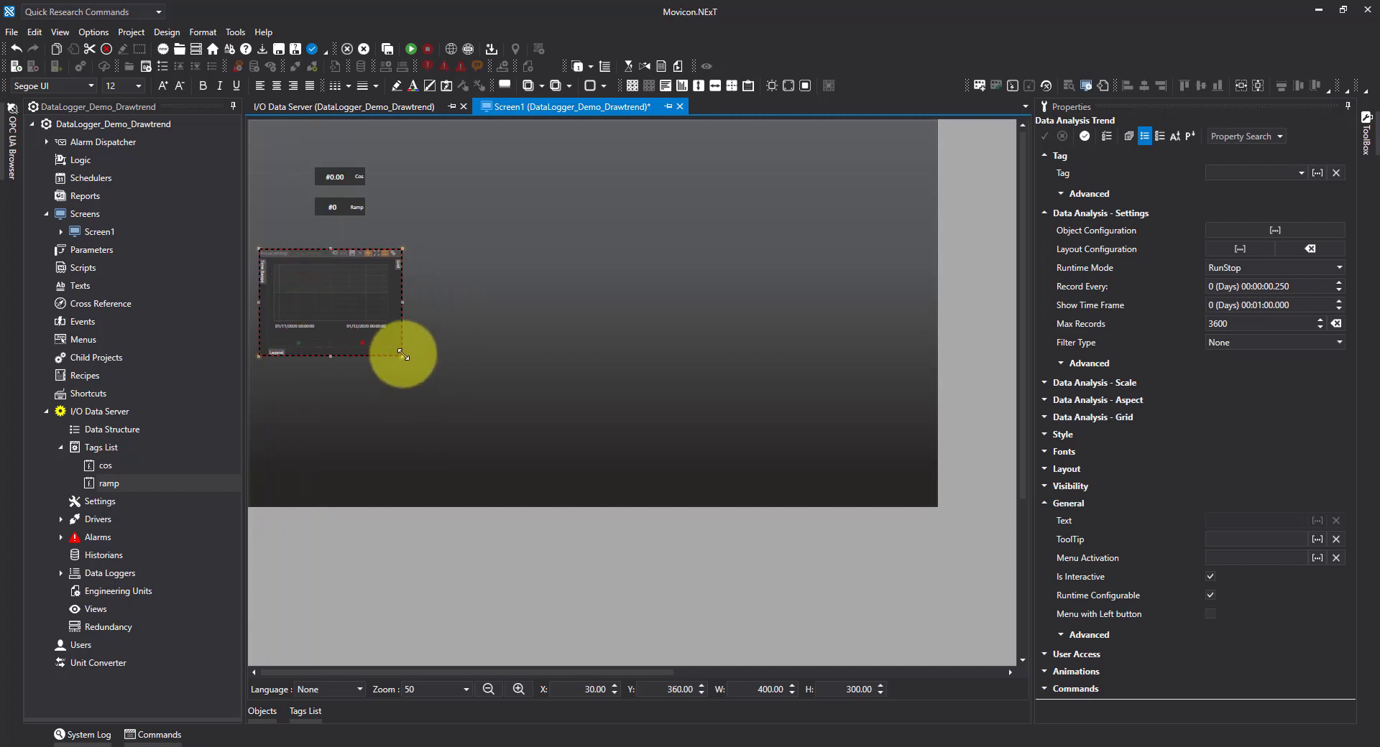
left_click_drag(402, 350, 919, 488)
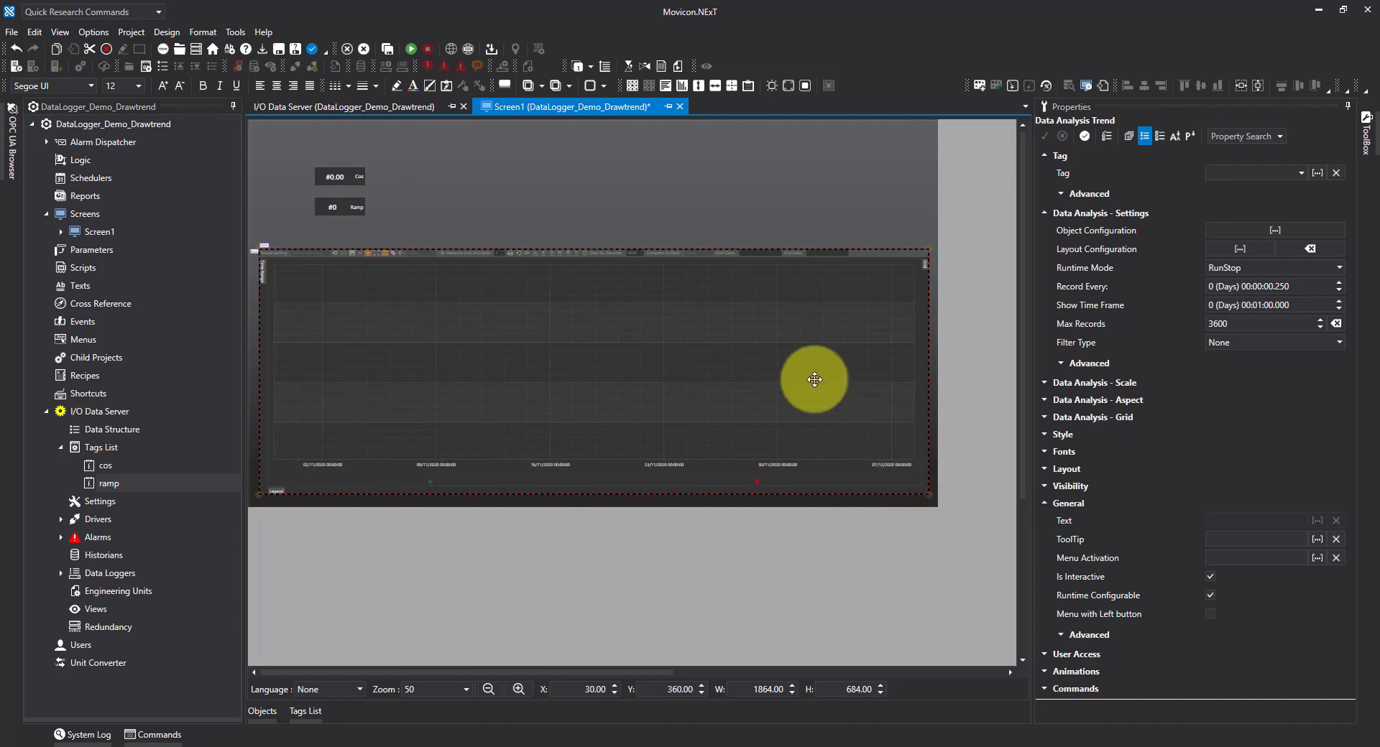
mouse_move(1066, 127)
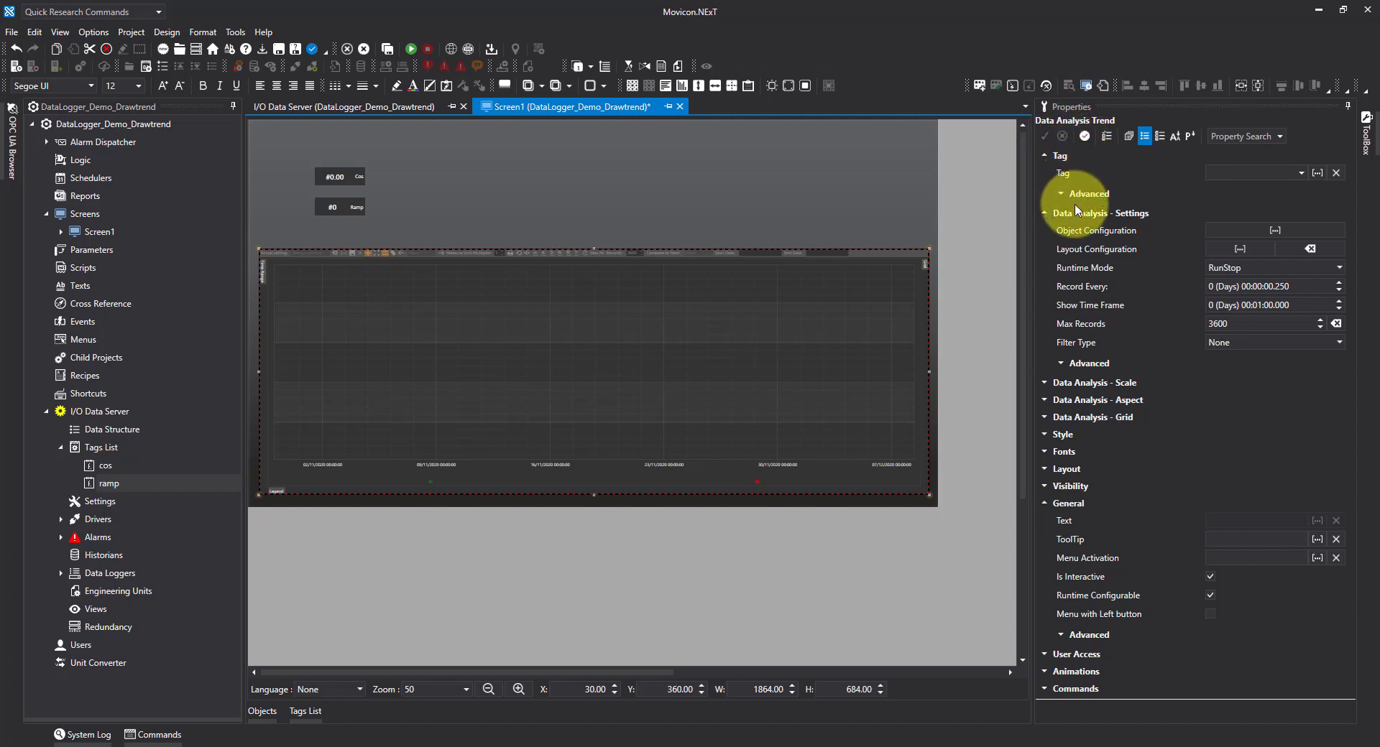
mouse_move(1069, 227)
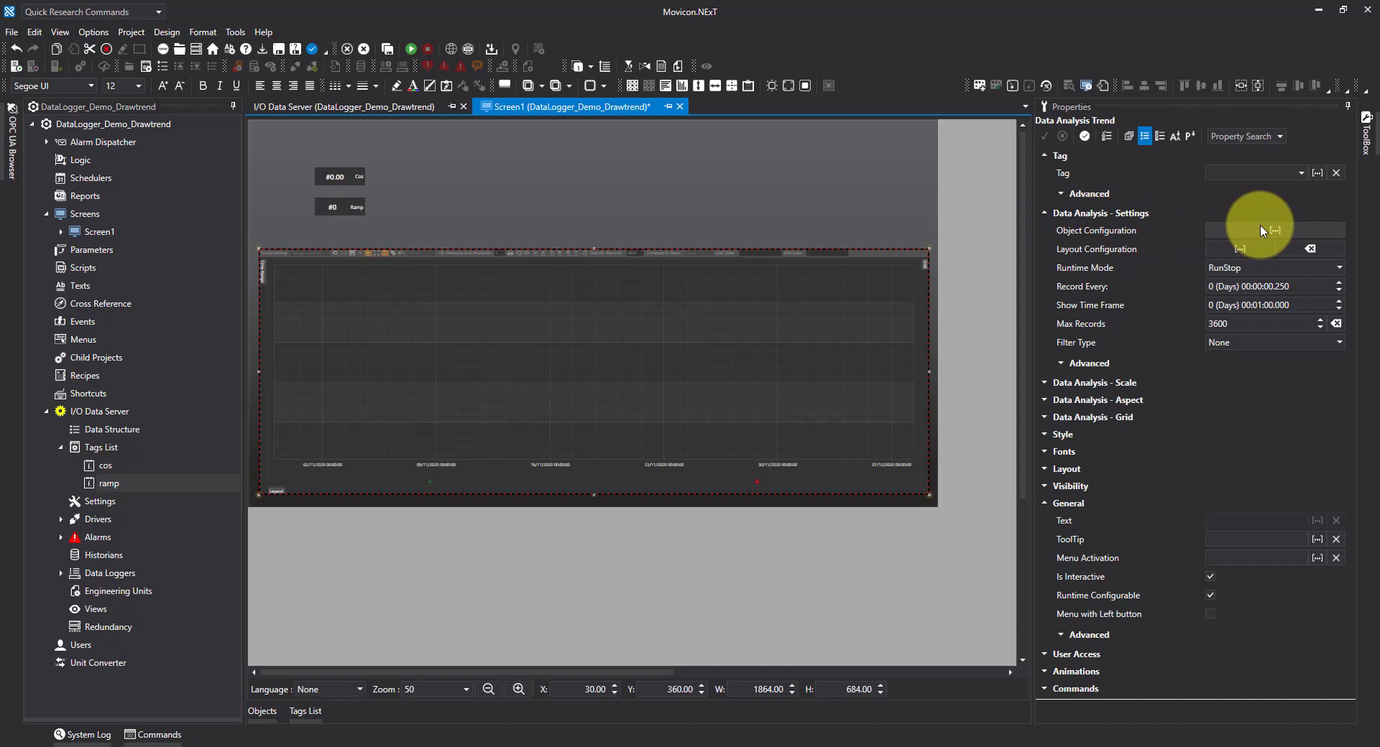
Open the trend's Object Configuration (Smart Properties) from Data Analysis - Settings.
left_click(1240, 230)
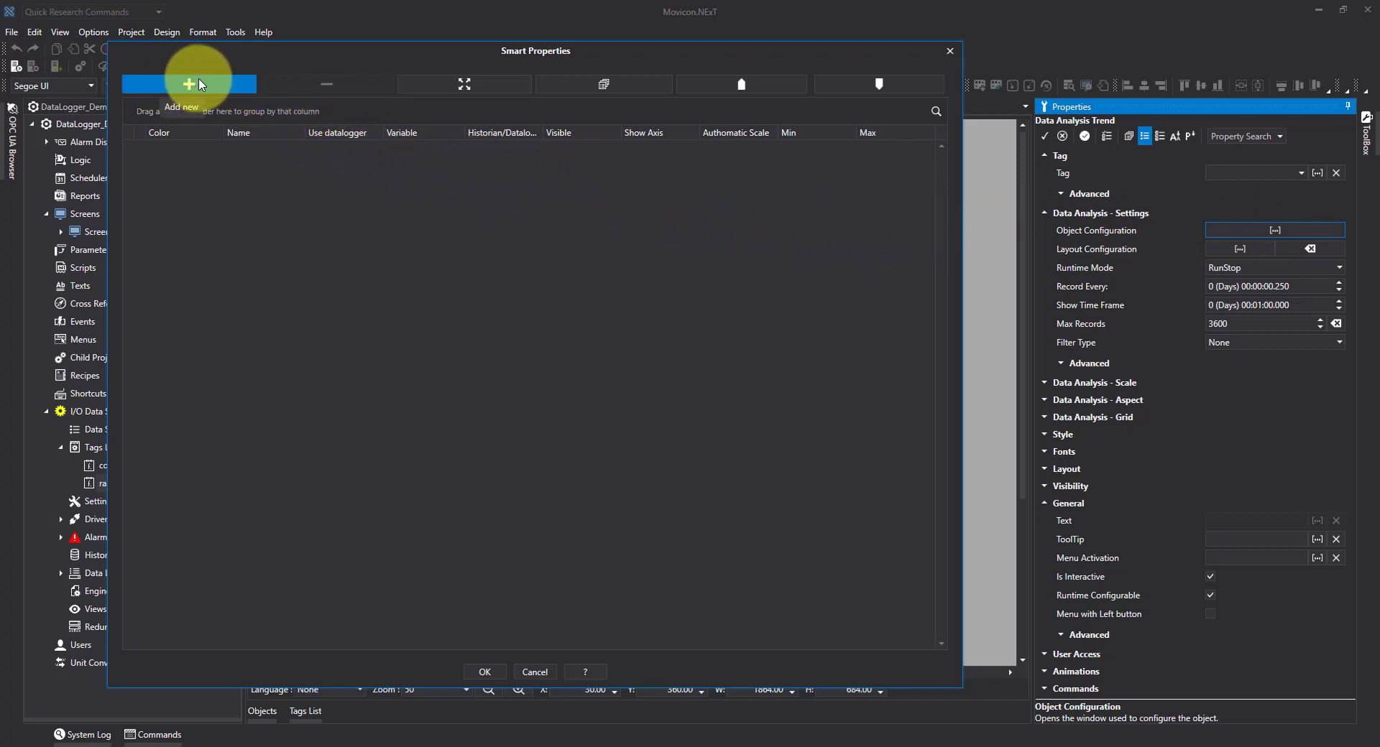
Add a first pen named 'amp' using the datalogger and bind it to the ramp column.
left_click(188, 83)
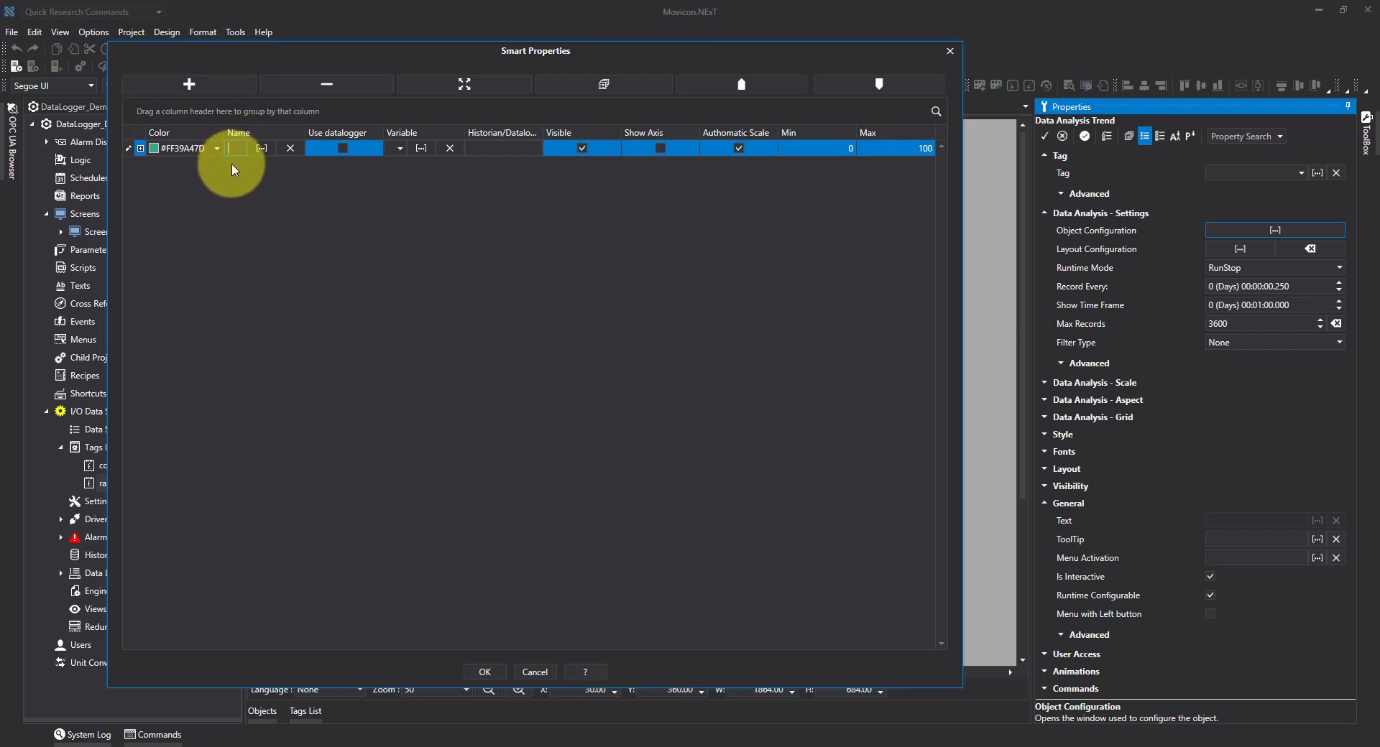
type("amp")
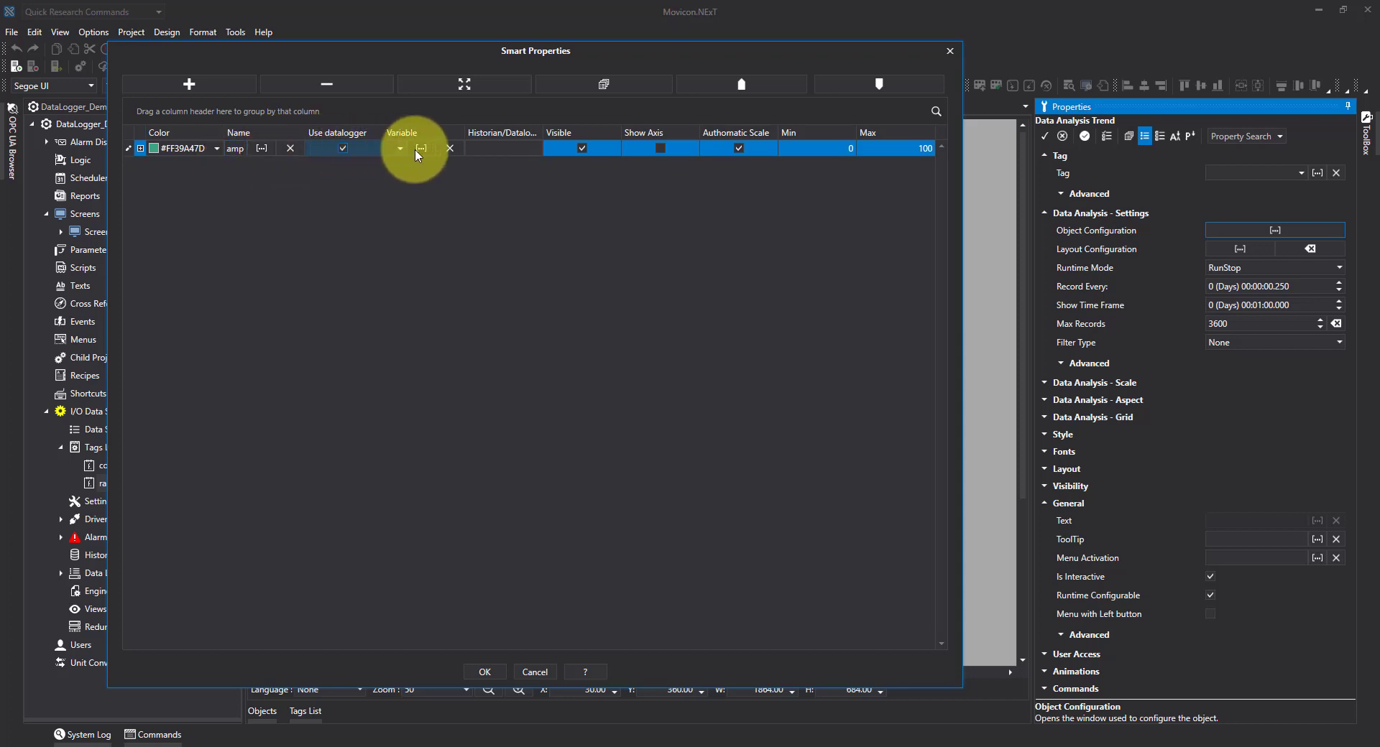
left_click(421, 148)
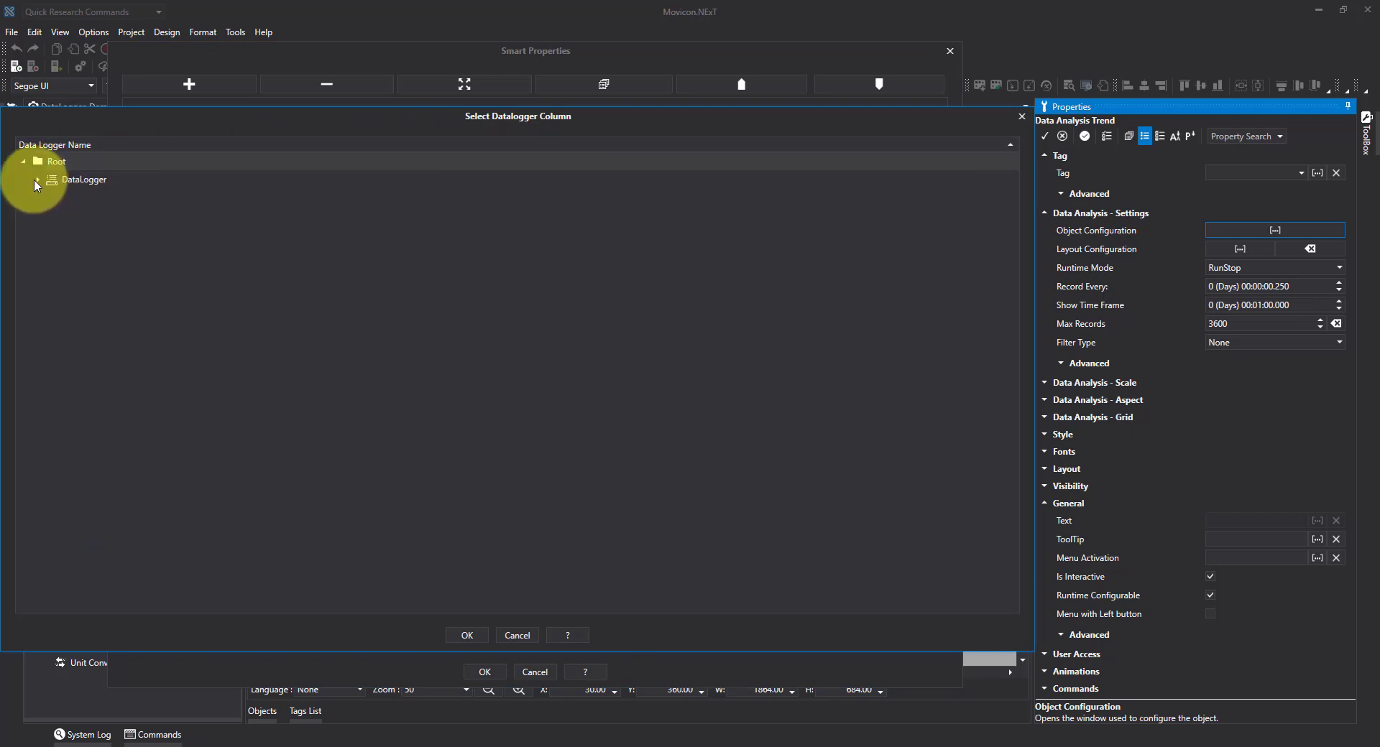
left_click(38, 180)
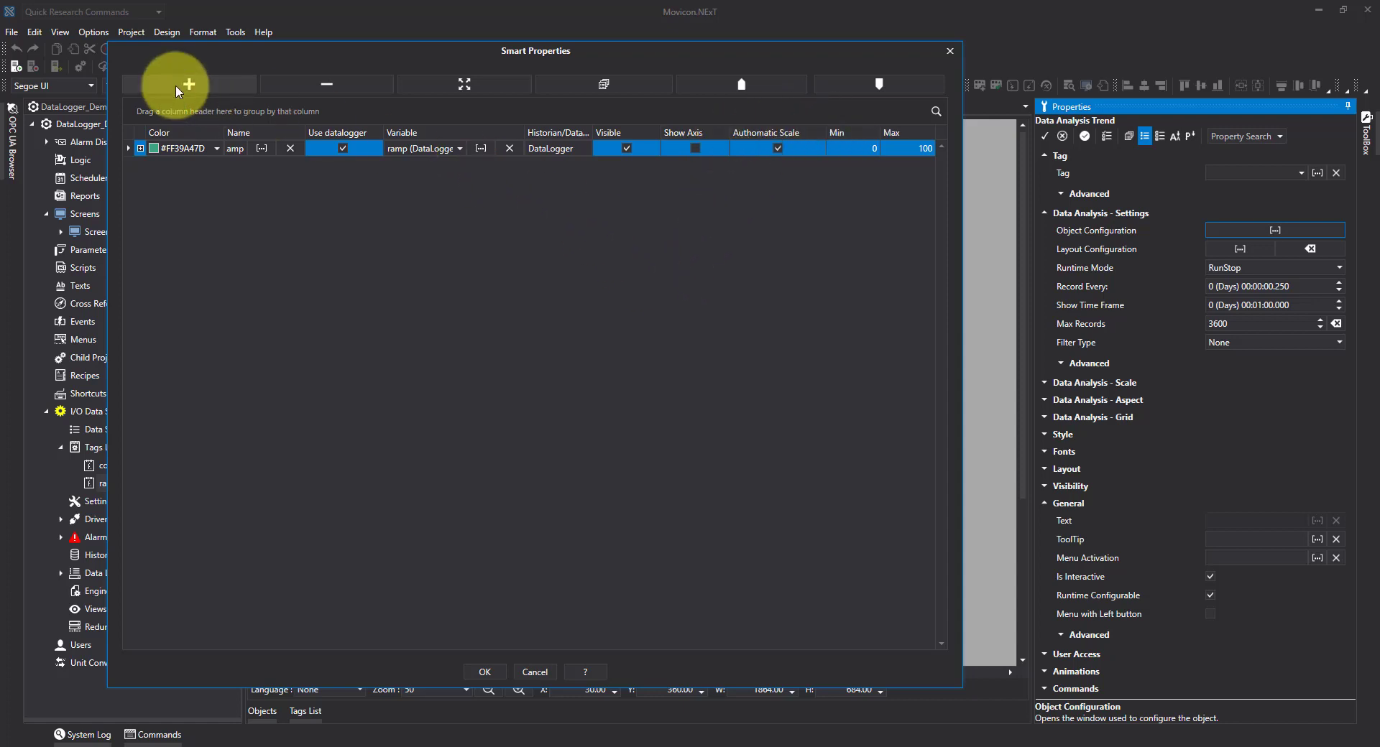
Add a second pen 'Cos' bound to the DataLogger cos column and confirm both pens with OK.
left_click(189, 83)
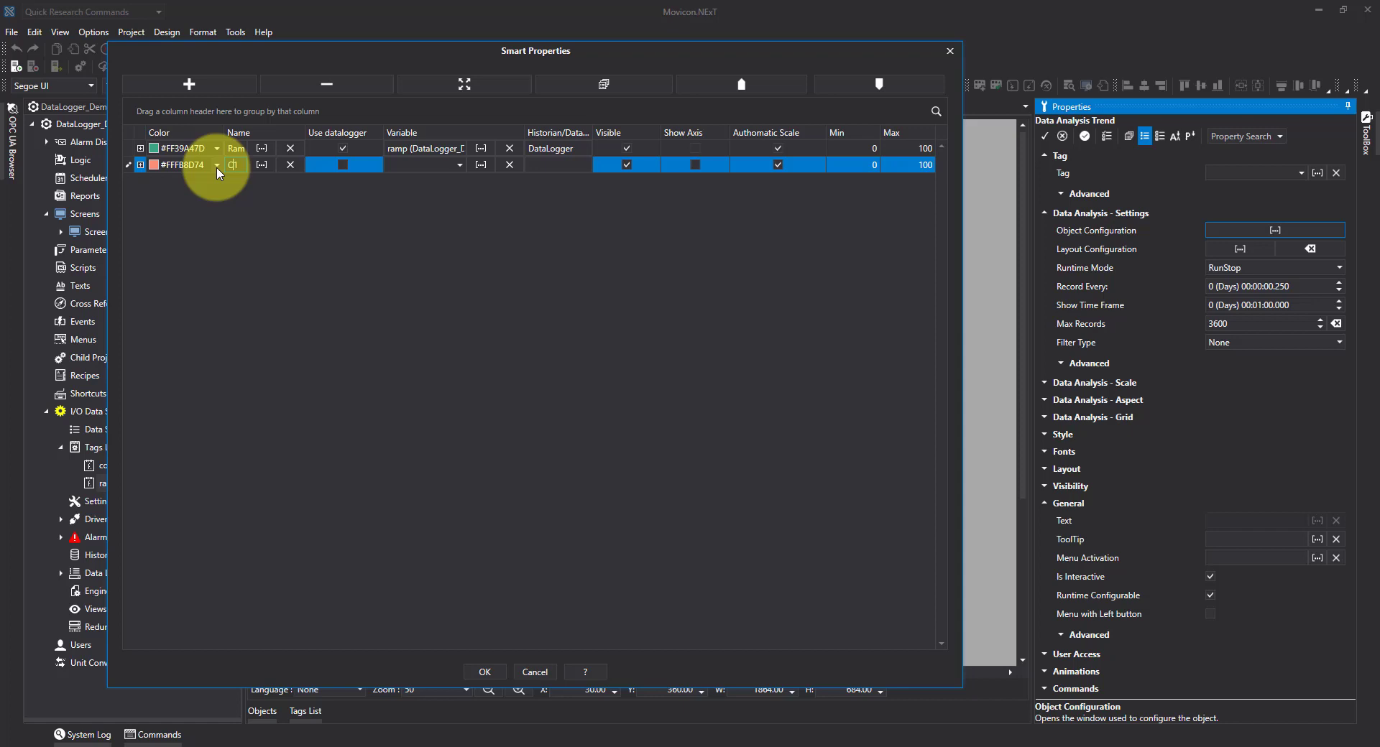
type("Cos")
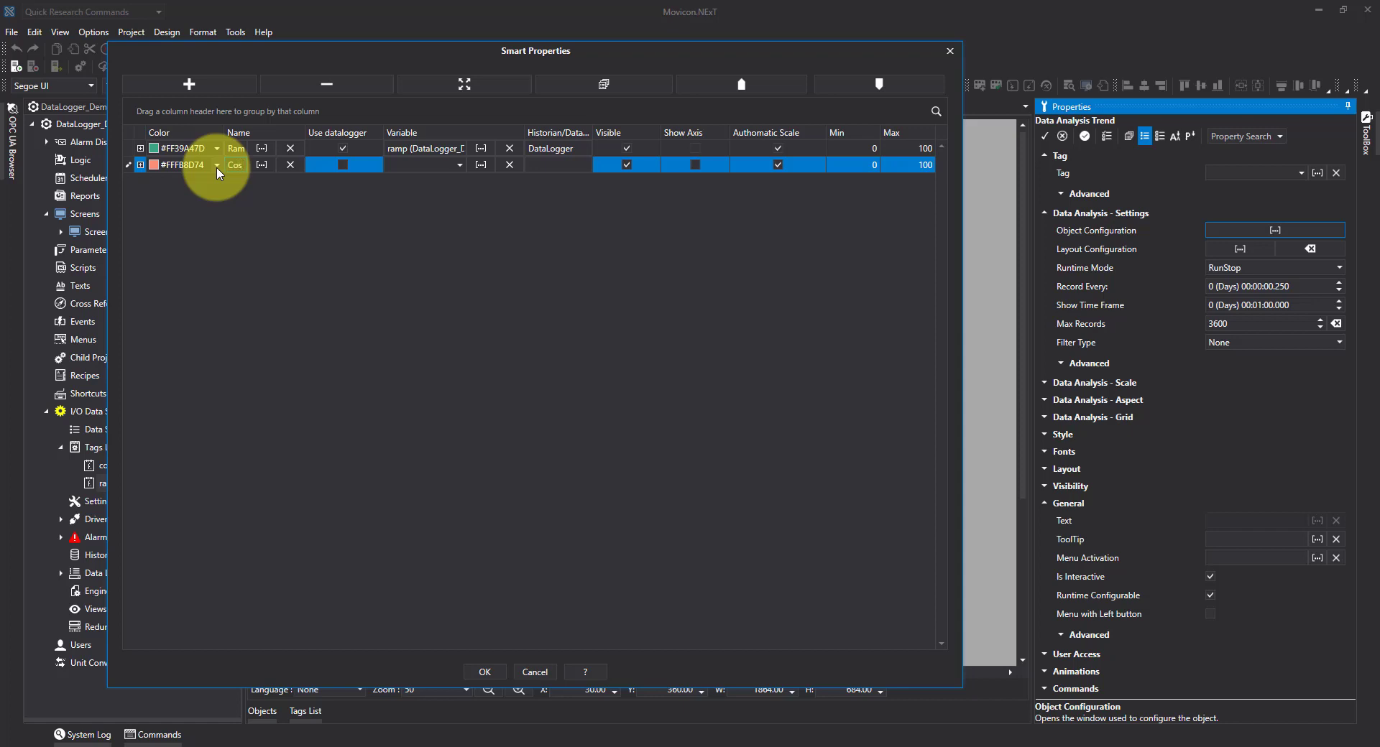
left_click(342, 166)
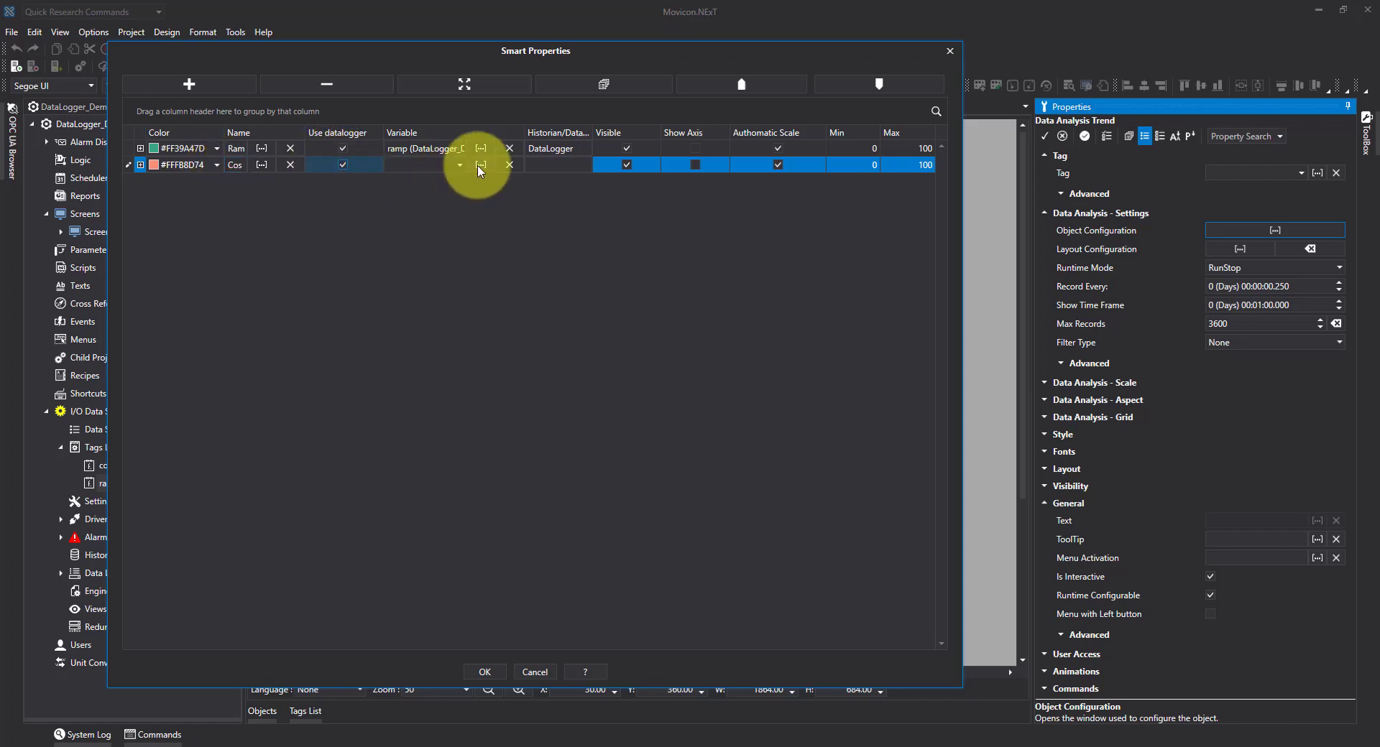
left_click(480, 165)
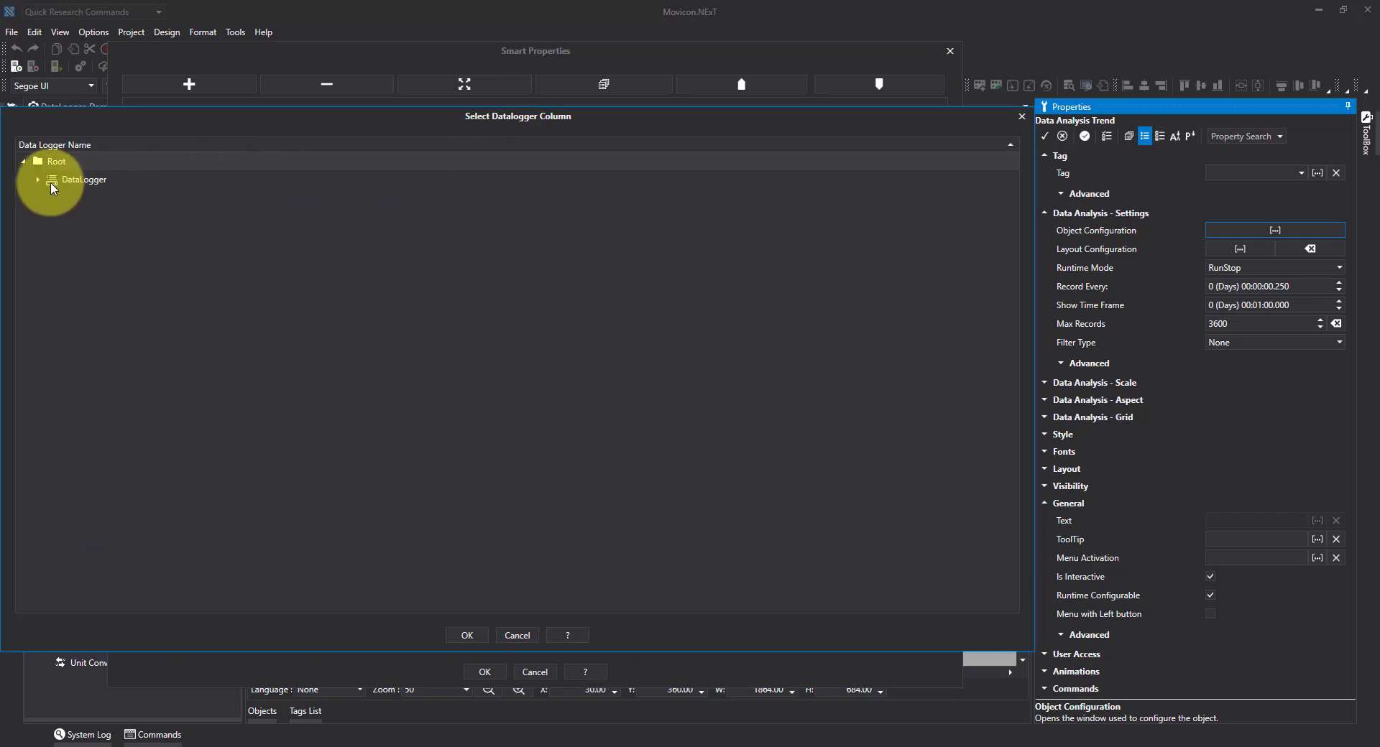
left_click(38, 179)
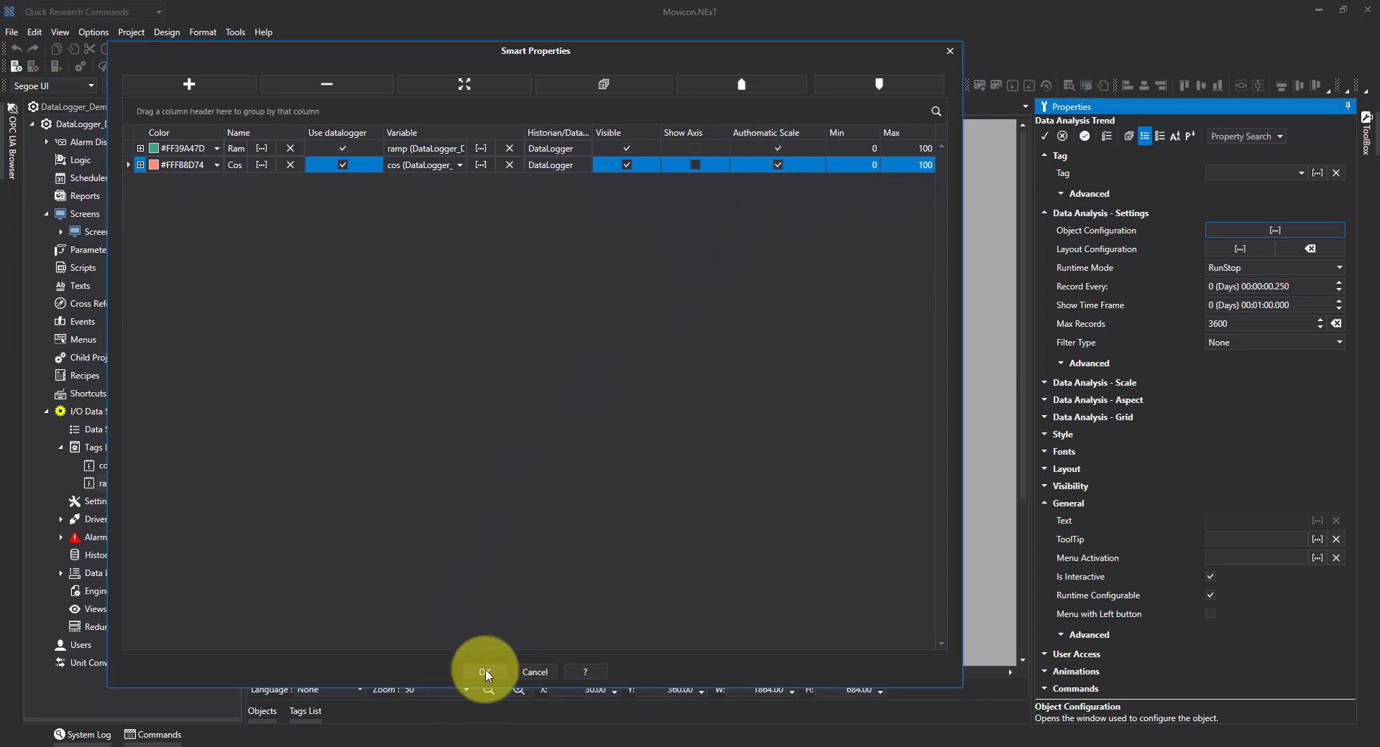
left_click(484, 672)
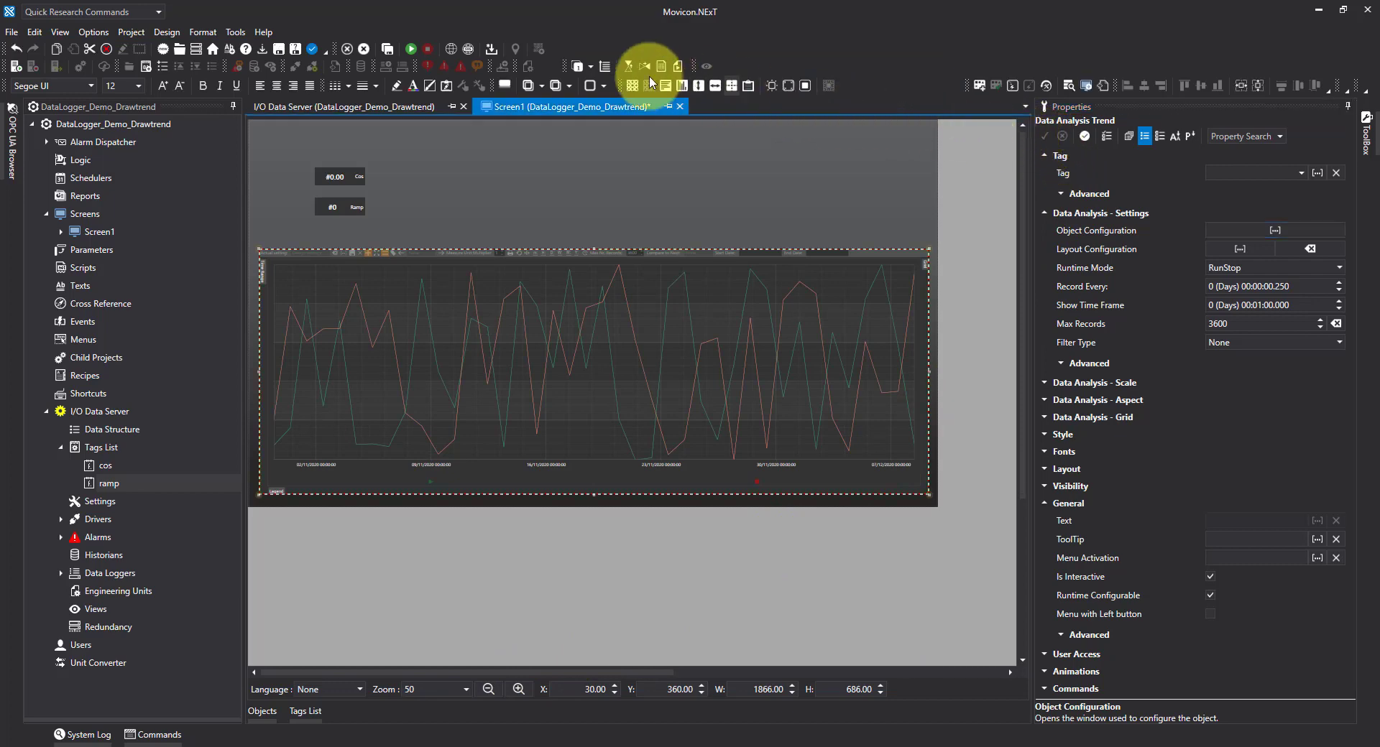
Save the project and start it in runtime so the trend plots live Ramp and Cos curves.
left_click(387, 48)
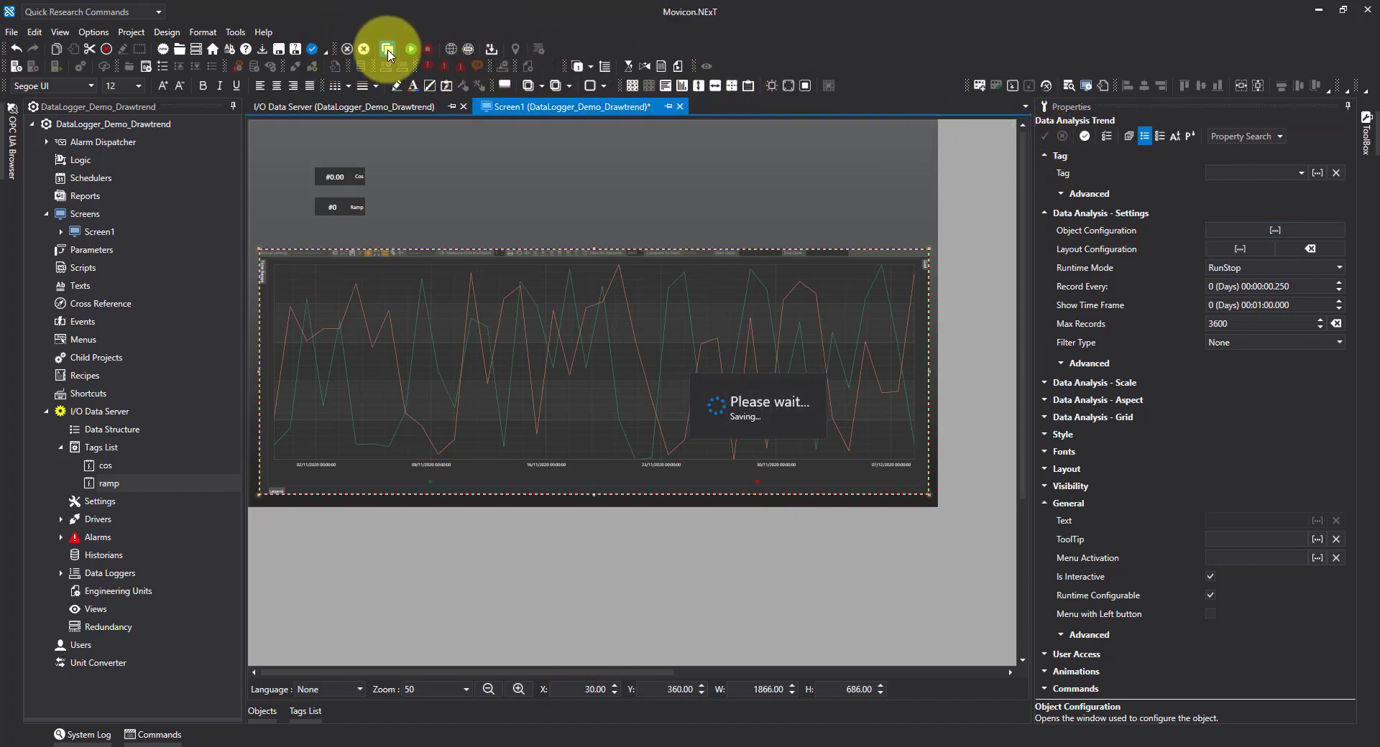
left_click(411, 49)
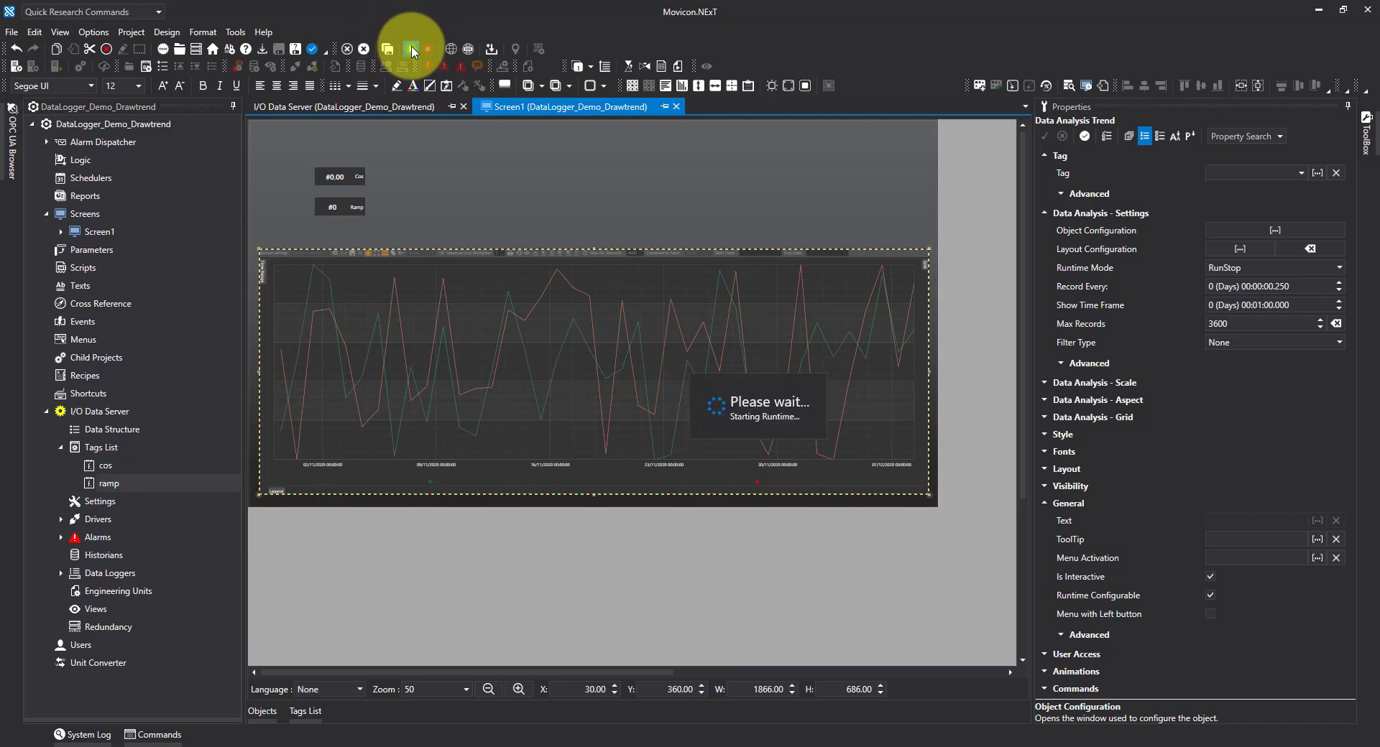
left_click(413, 49)
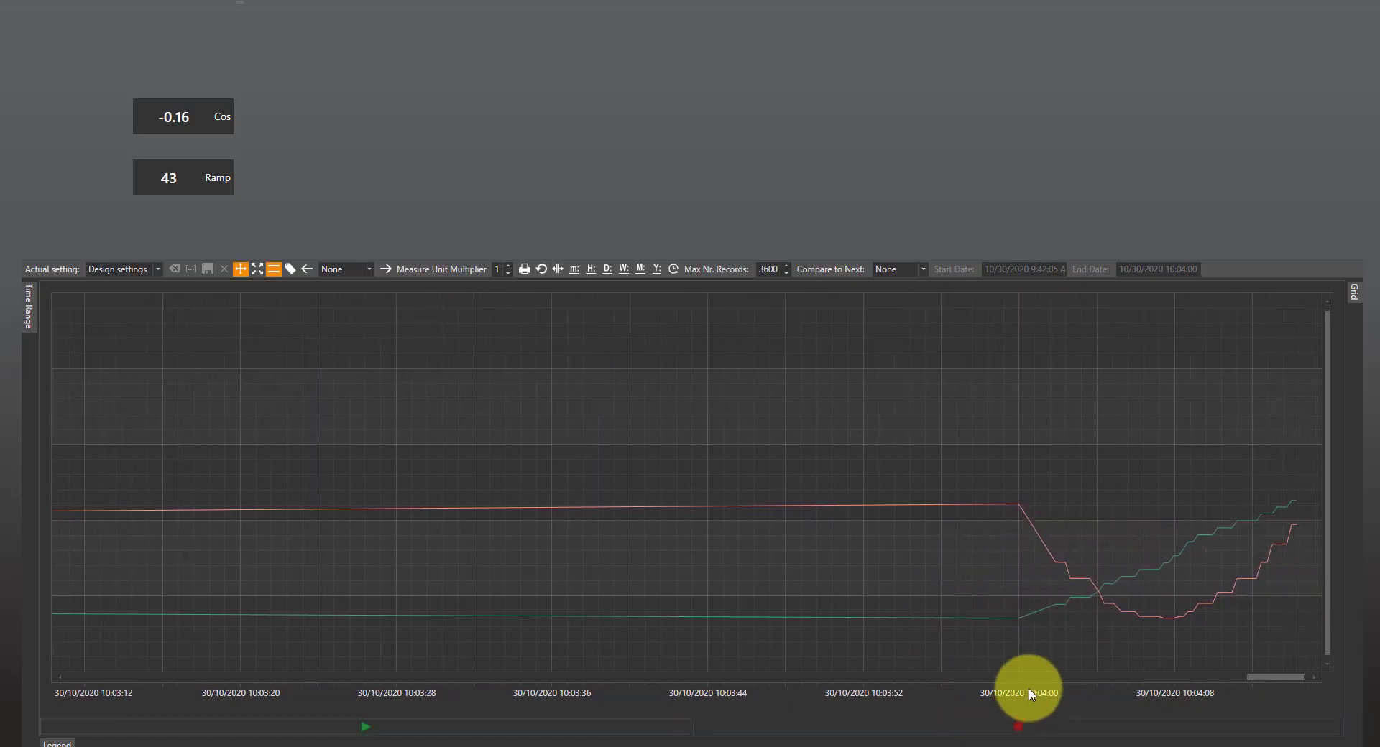
mouse_move(1073, 581)
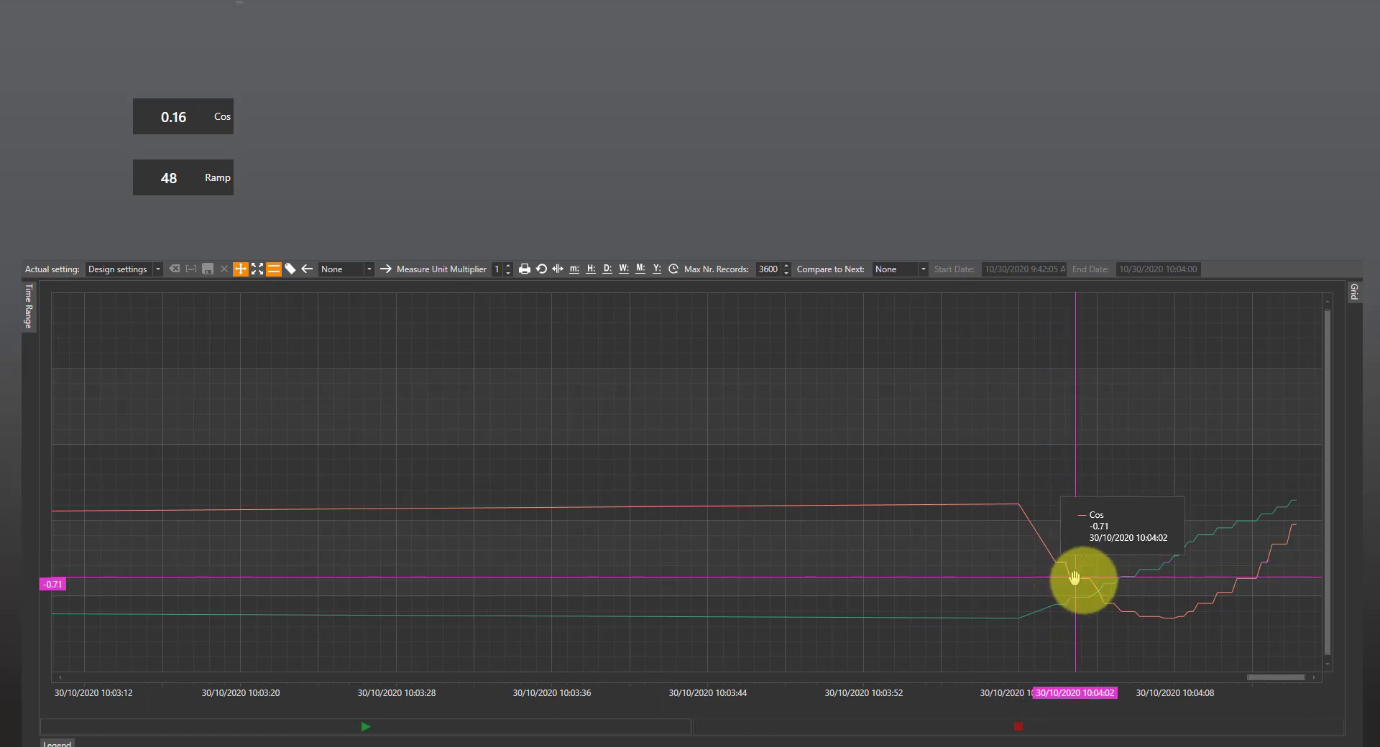
mouse_move(1219, 527)
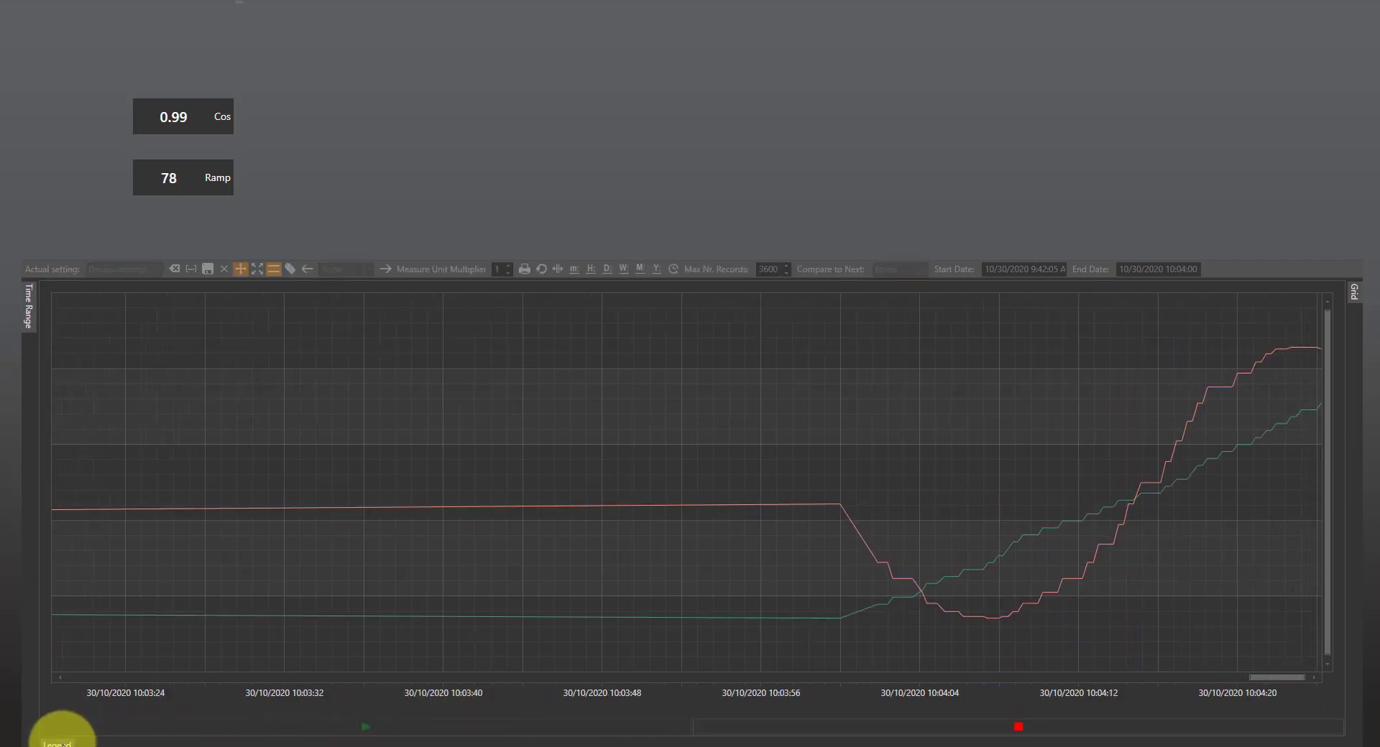
left_click(59, 744)
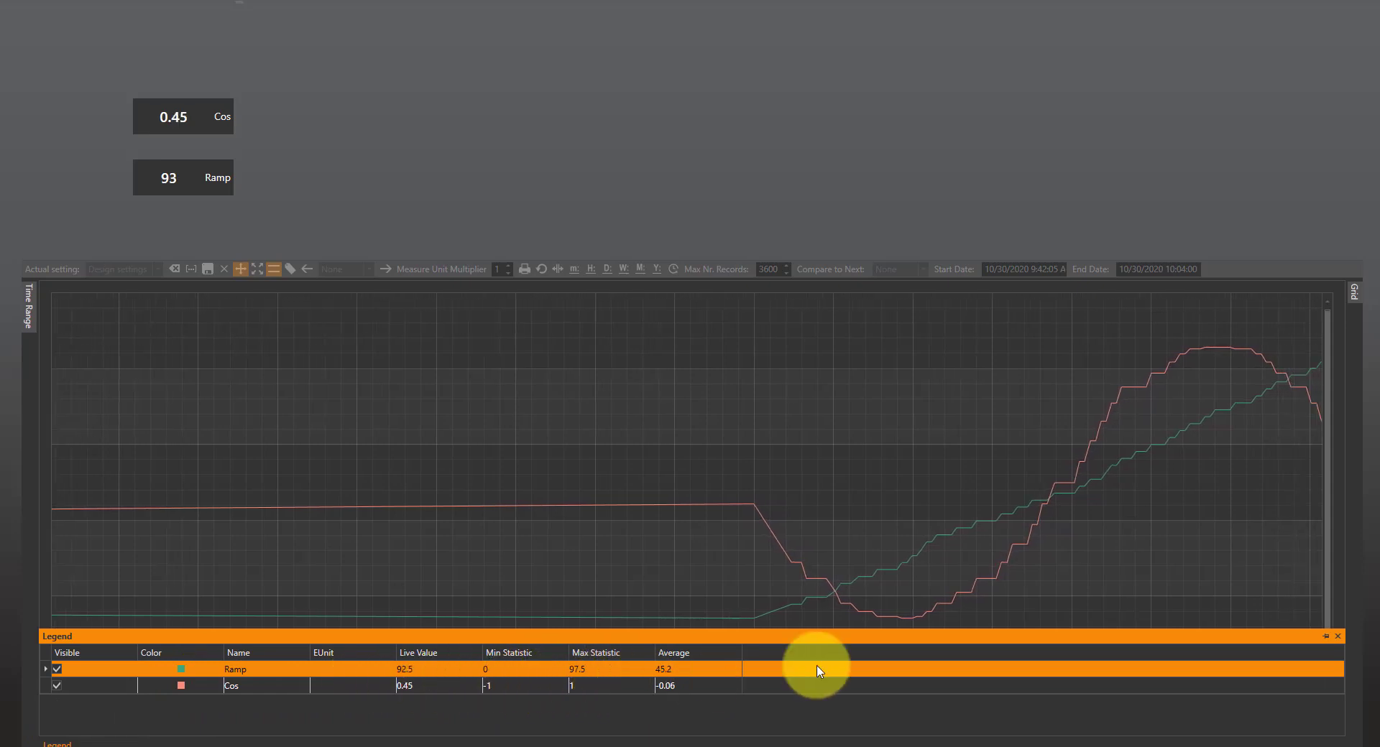
Hide the runtime trend's legend panel again, leaving only the live curves.
left_click(1338, 637)
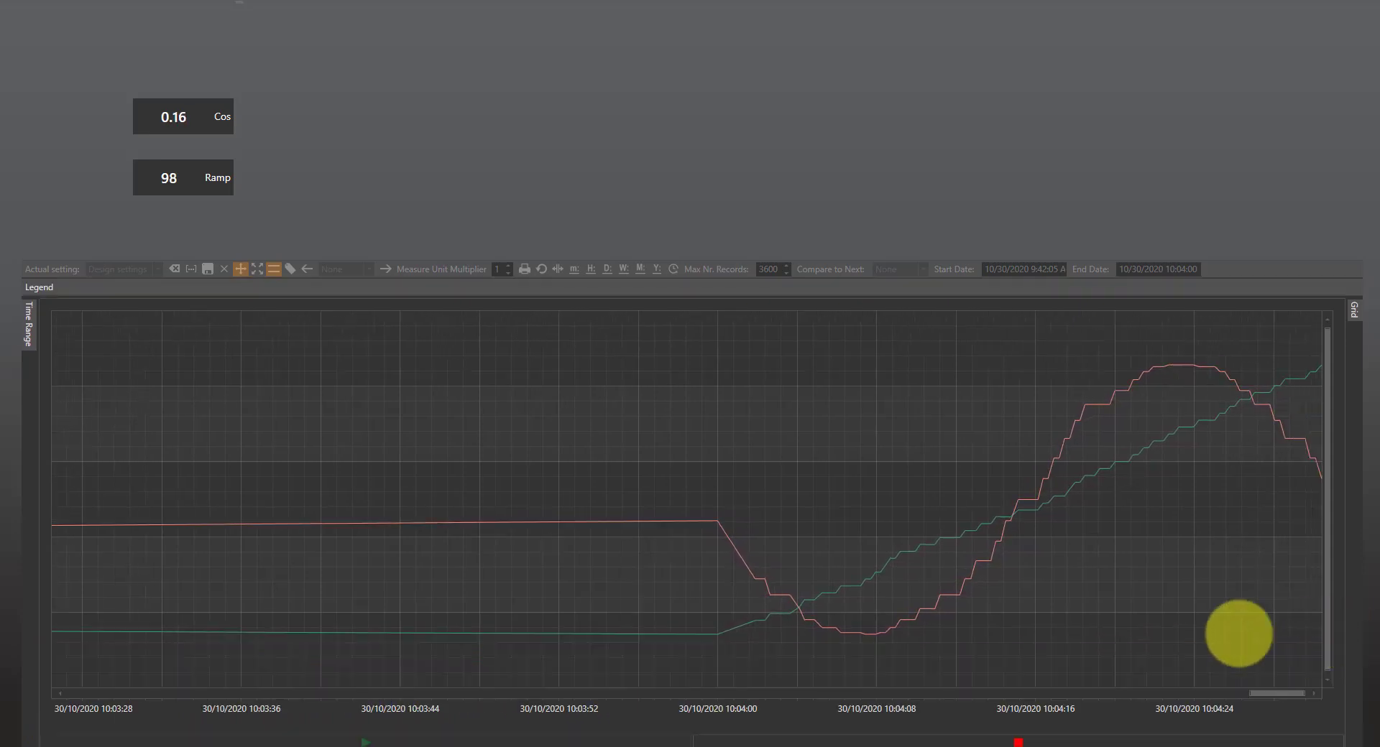